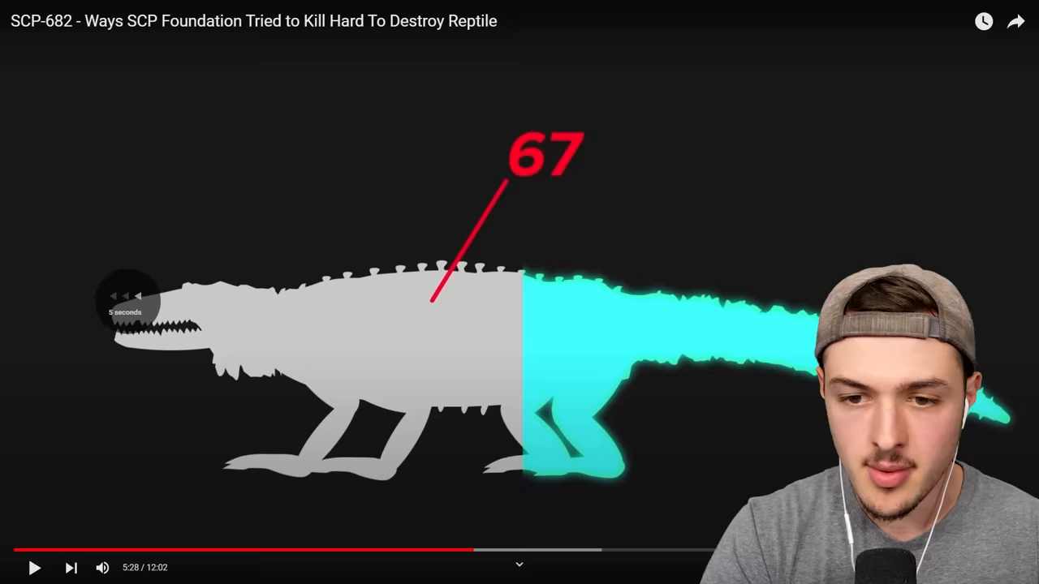
Rewind the SCP-682 video five seconds to about 5:28 and keep watching
left_click(34, 567)
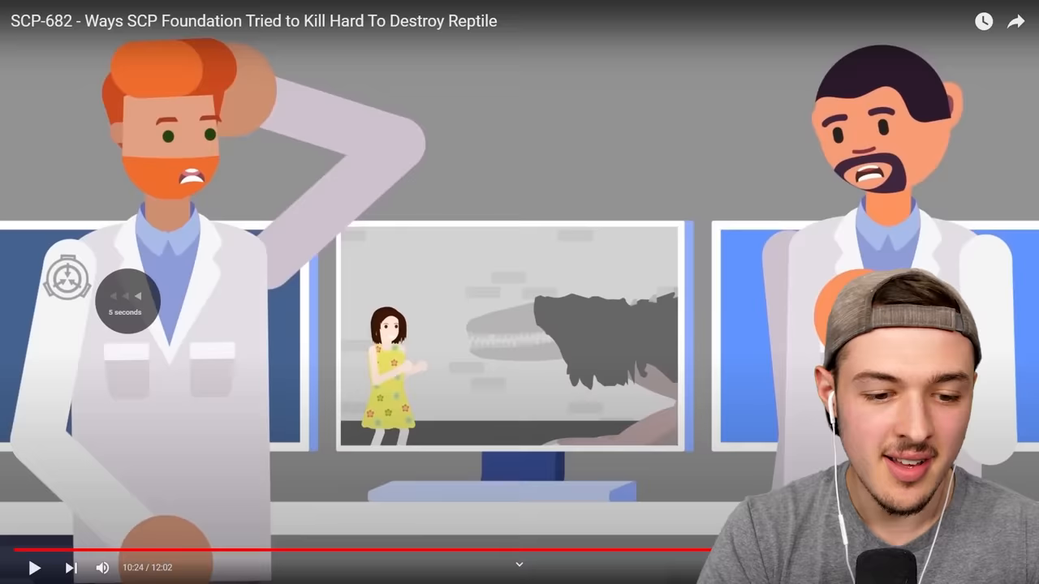
left_click(35, 568)
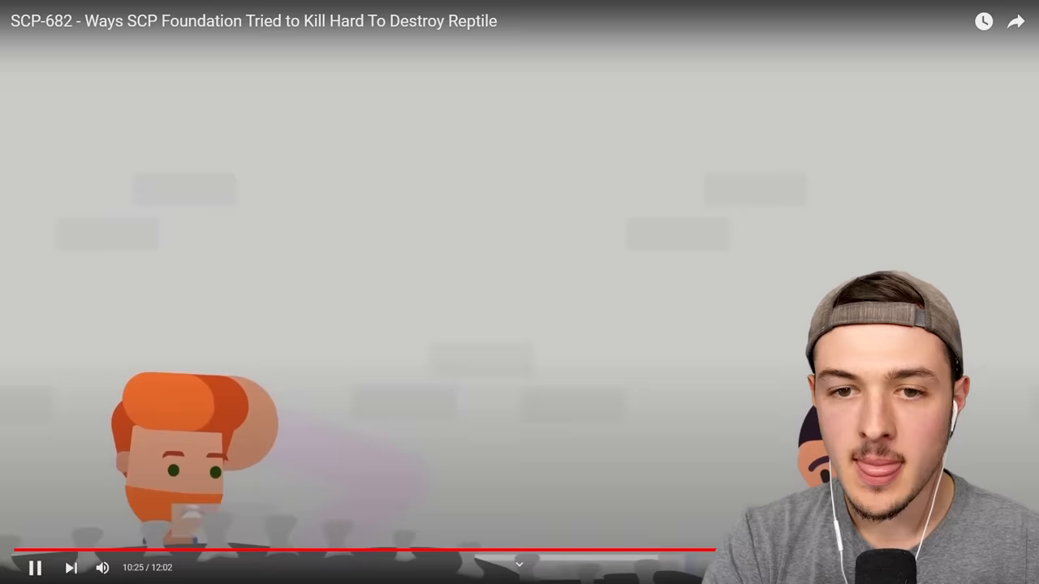